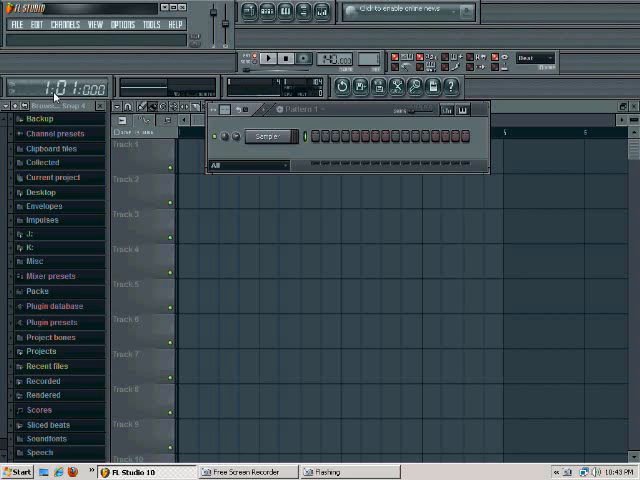
Step: Load the saved song project from the File menu so its channel rack appears
click(12, 24)
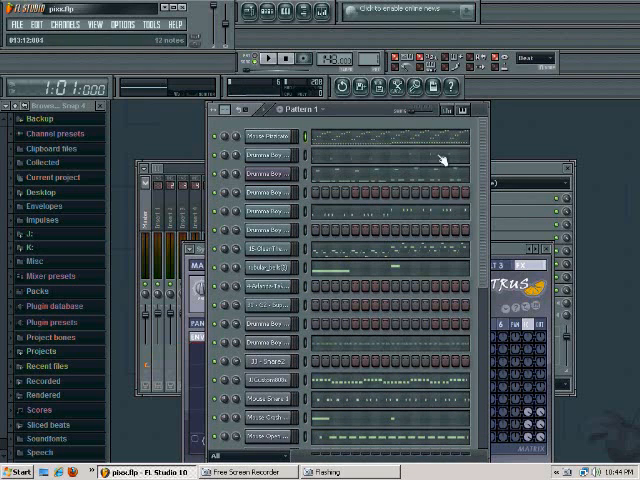
scroll(down, 3)
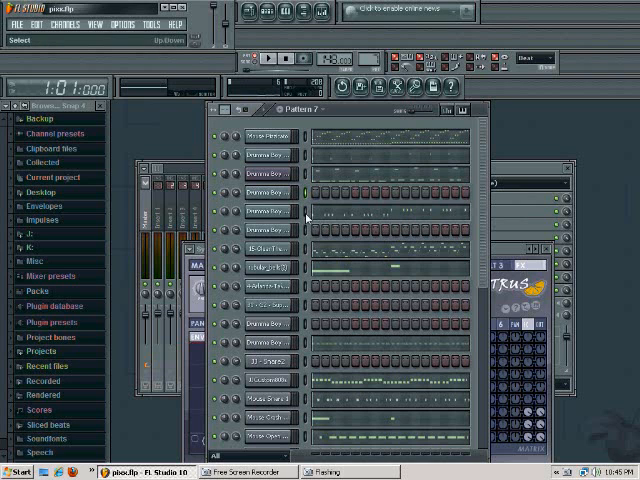
scroll(down, 3)
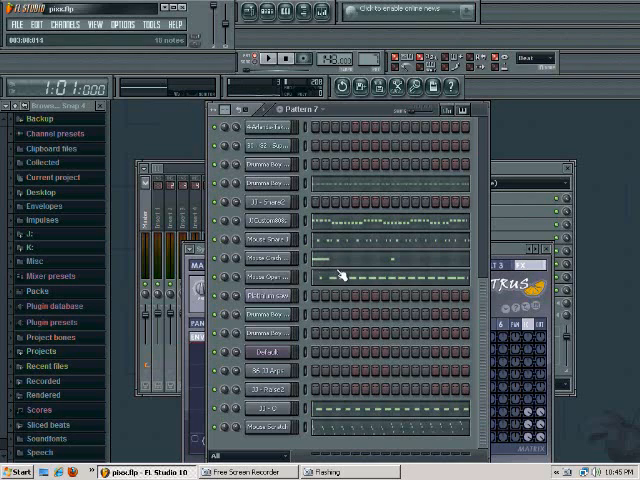
scroll(down, 3)
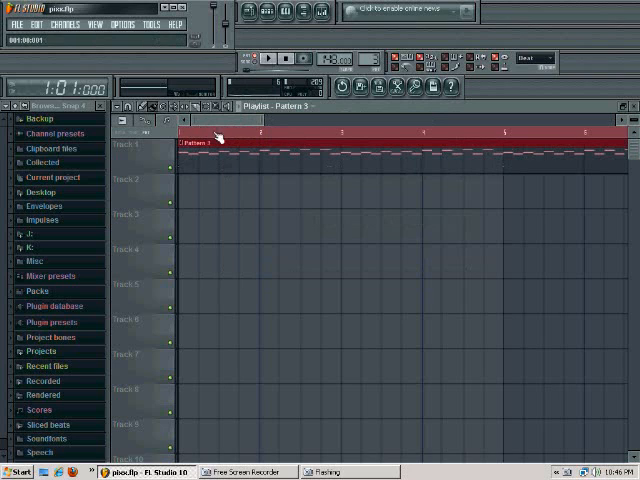
Step: Place Pattern 1 at the start of Track 1 and play in whole-song mode
click(262, 56)
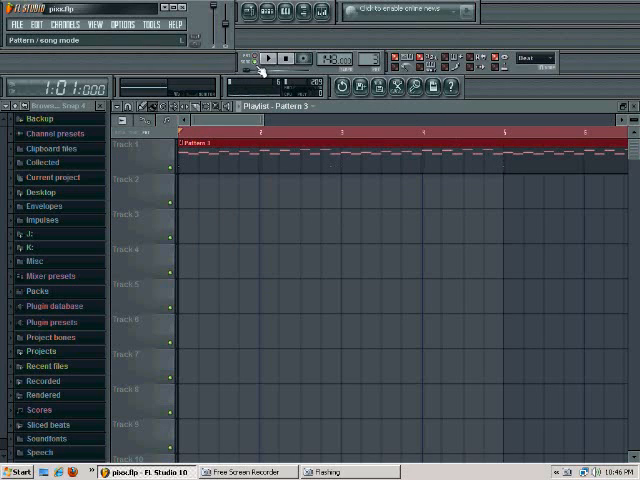
click(268, 56)
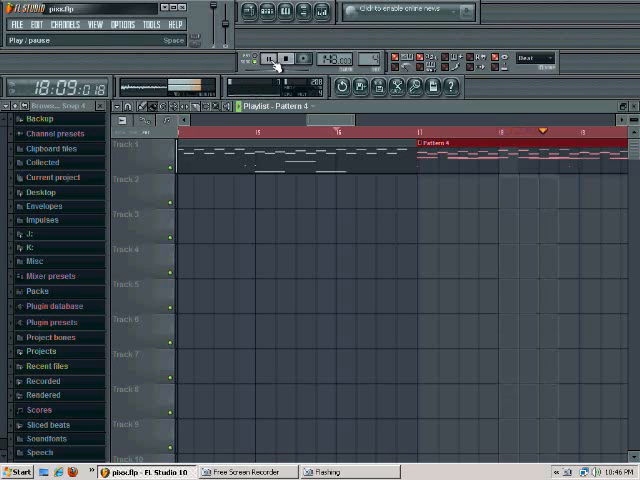
Step: Pause playback of the arrangement to inspect a pattern's notes
click(268, 56)
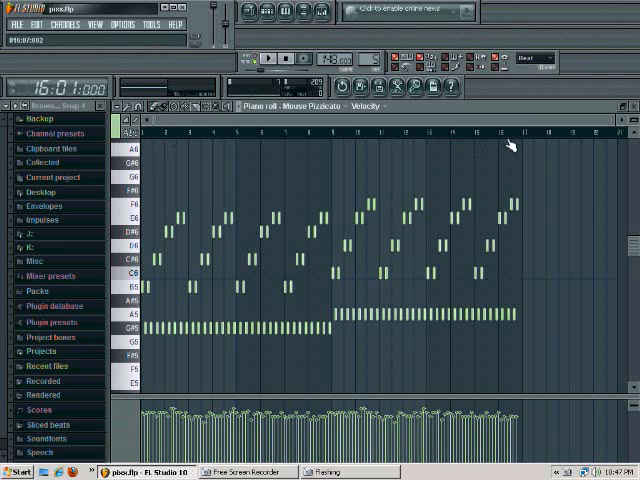
mouse_move(170, 130)
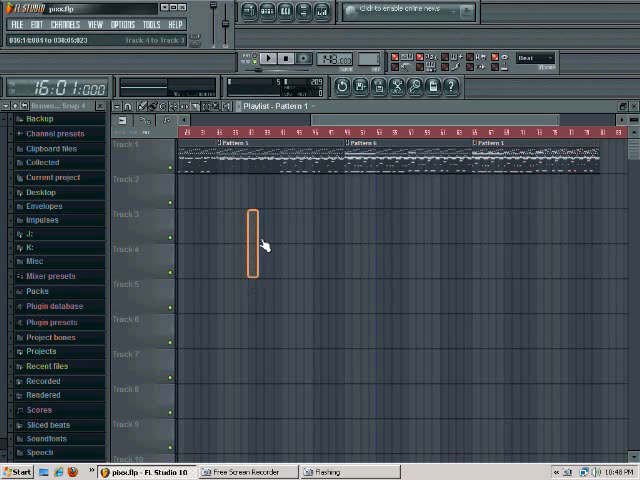
Step: Drag pattern clips into sequence along the first Playlist track
drag(256, 244, 504, 170)
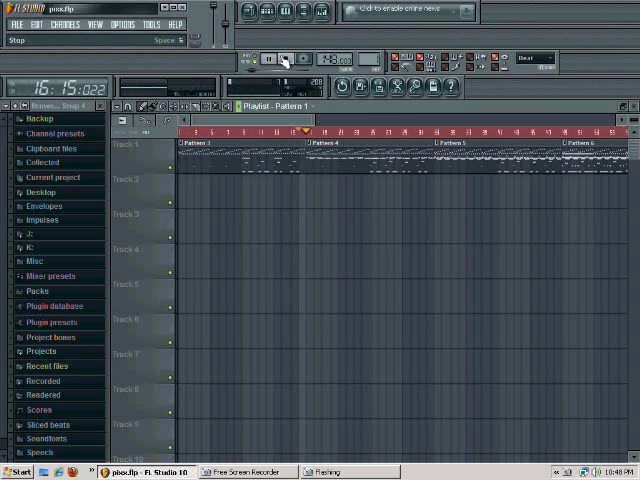
Step: Stop song playback before laying consecutive Pattern 1 clips on Track 1
click(262, 56)
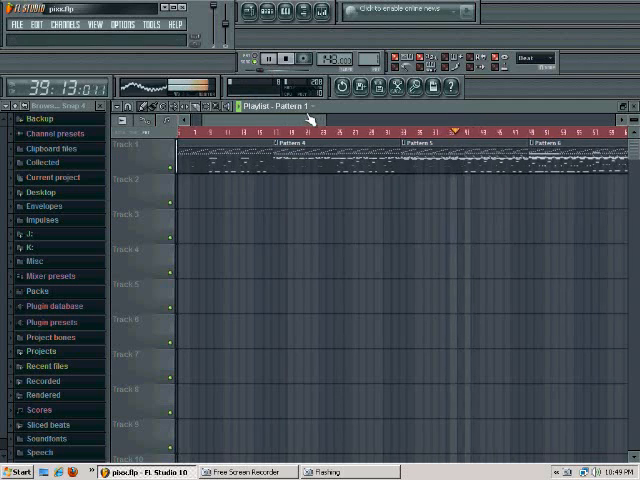
Step: Switch a Track 1 clip from Pattern 1 to Pattern 2 via its clip menu
right_click(460, 156)
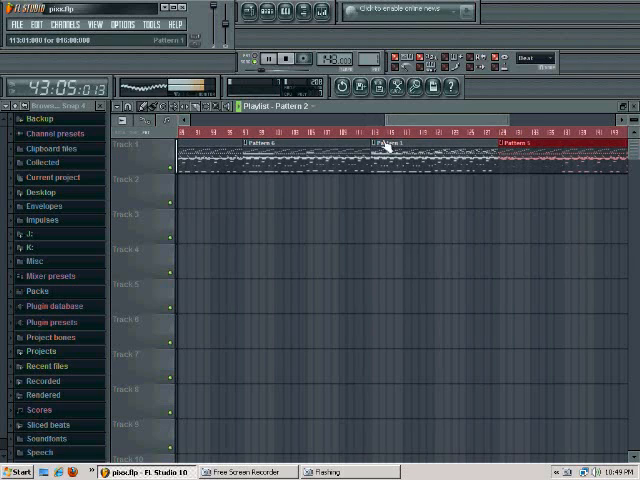
right_click(378, 148)
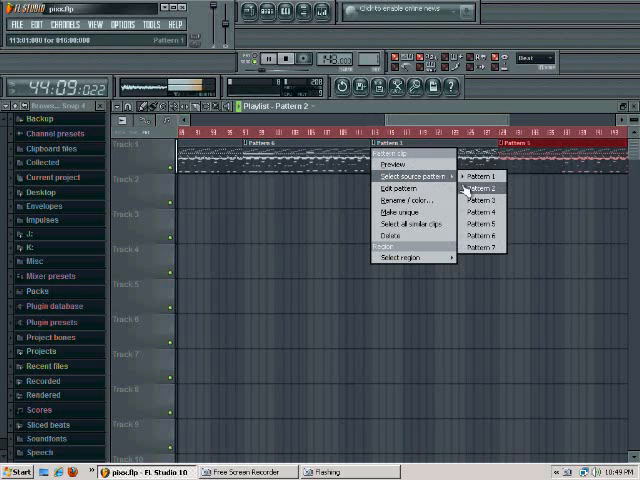
click(480, 188)
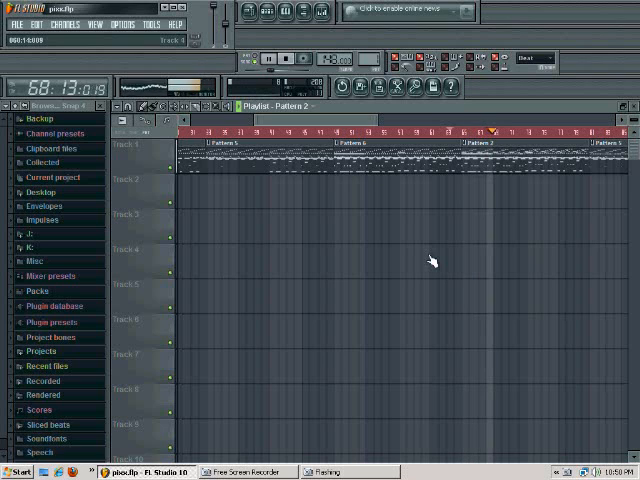
Step: Choose Desktop as the save location, enter a file name ending '.com', and leave the dialog
click(300, 60)
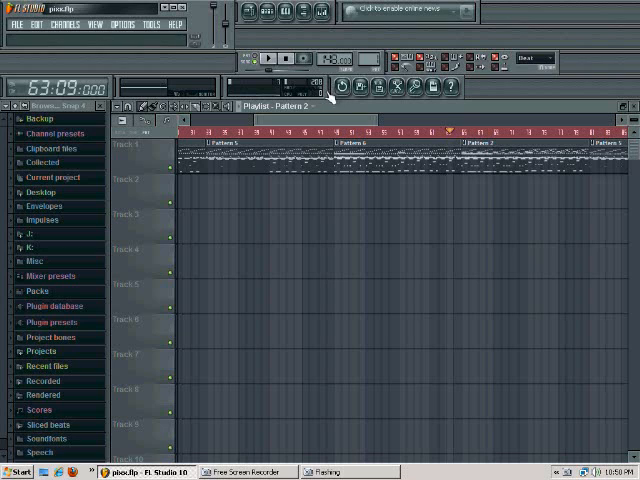
click(14, 24)
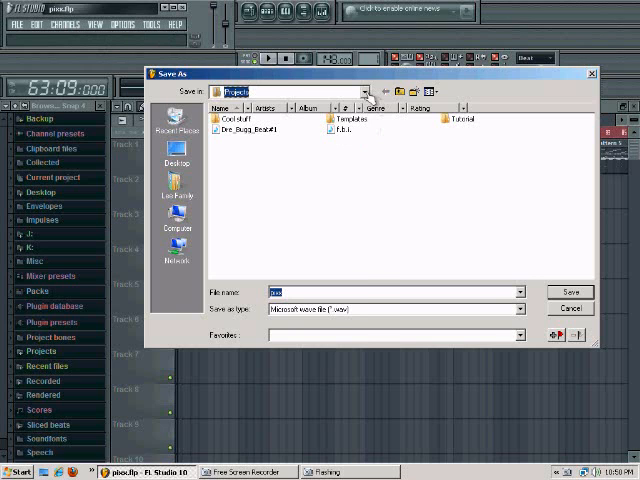
click(364, 92)
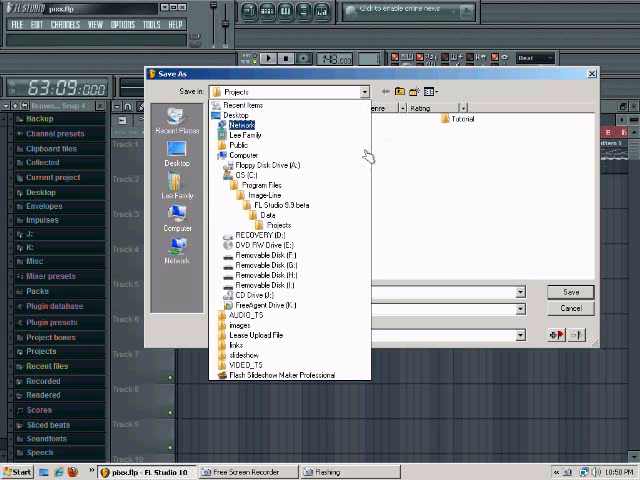
click(176, 156)
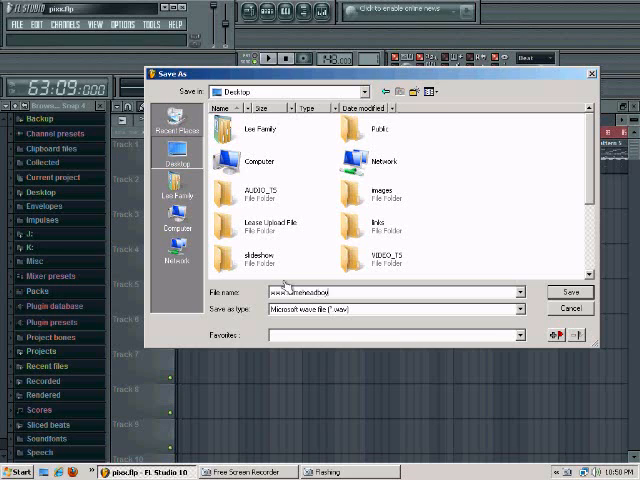
text(.com)
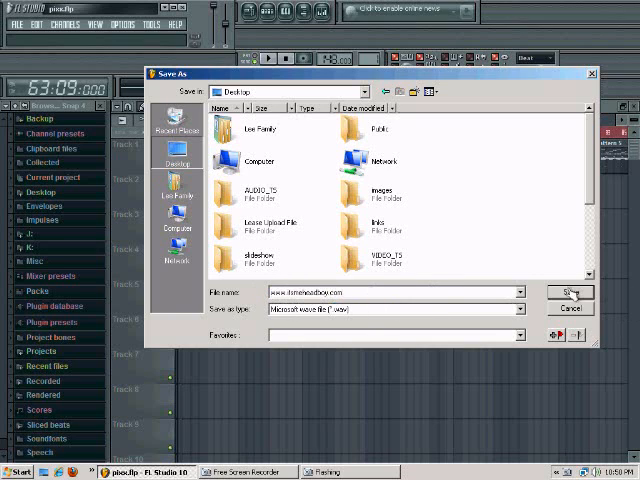
click(570, 292)
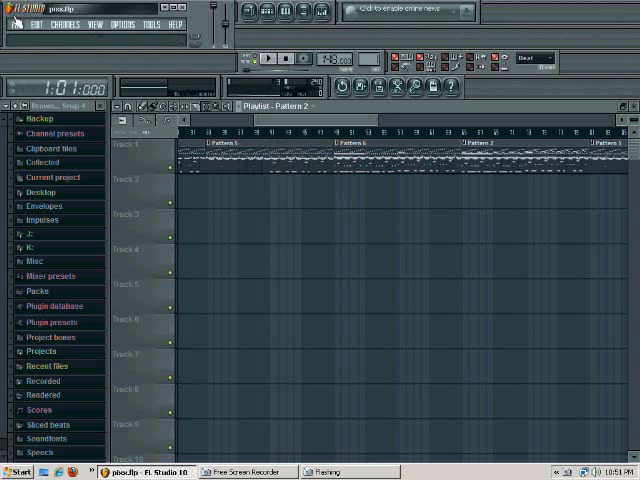
Step: Export the song as a wave file named 'xxx (' and confirm to reach the render dialog
click(12, 24)
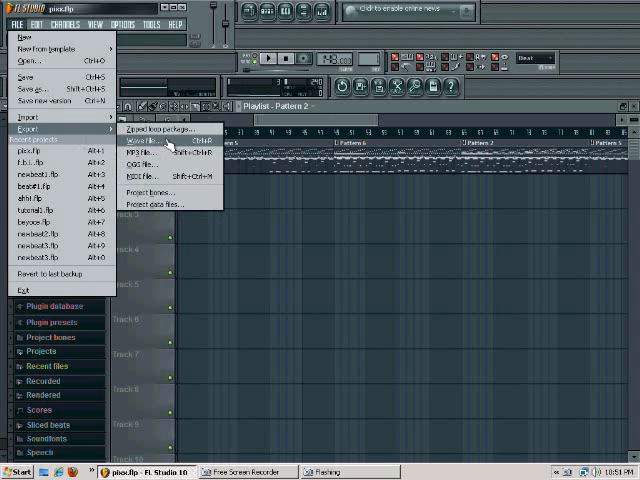
click(148, 152)
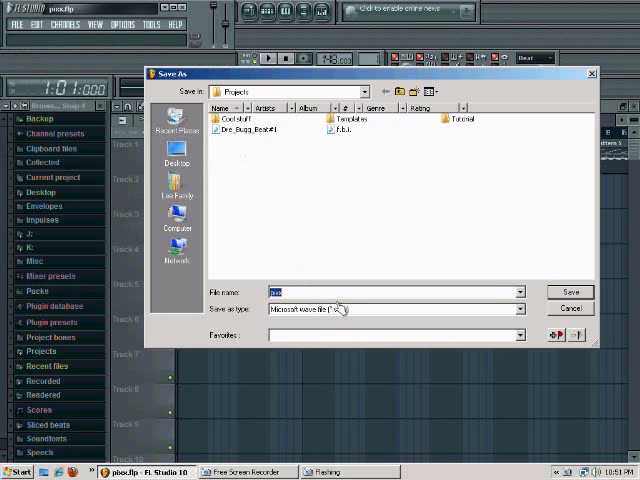
text(xxx ()
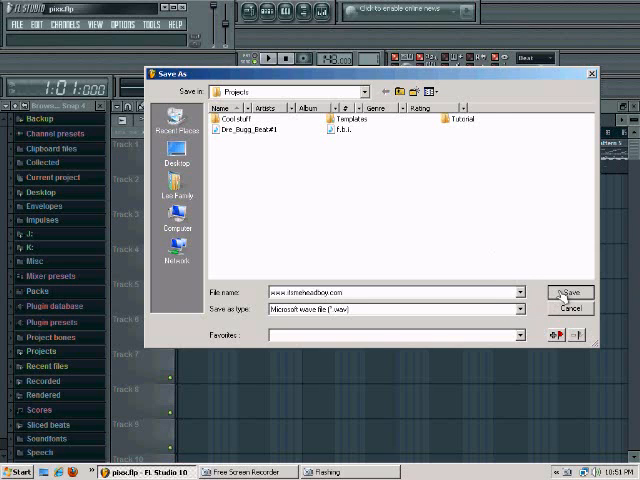
click(570, 292)
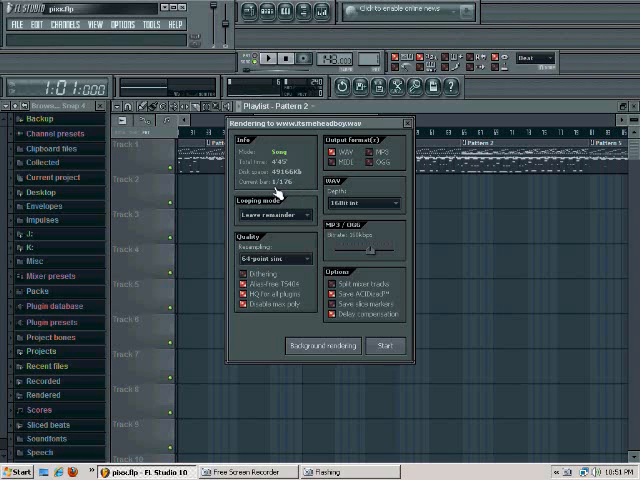
mouse_move(304, 236)
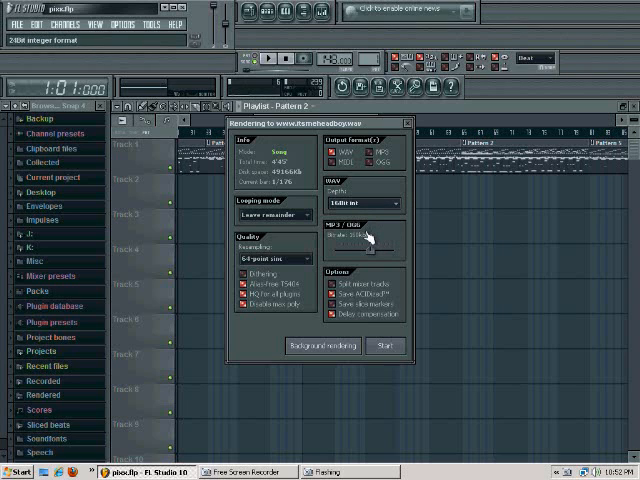
Step: Adjust options in the Rendering dialog for the wave export
click(364, 204)
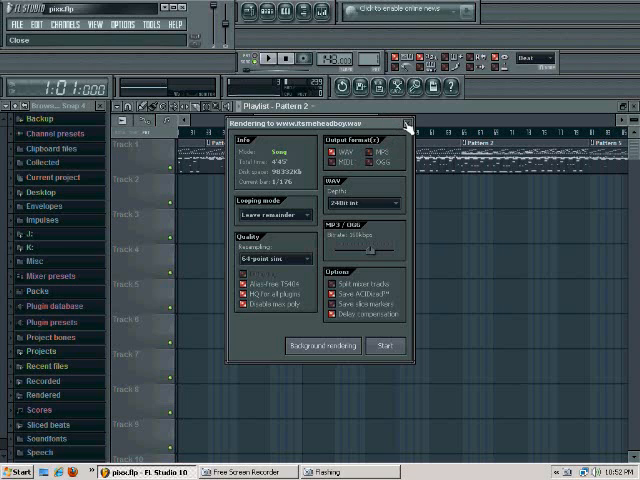
click(384, 346)
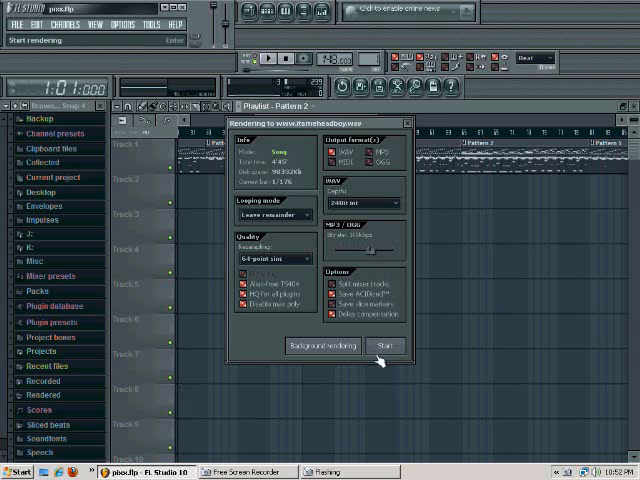
Step: Start rendering the arranged song to the wave file
click(384, 346)
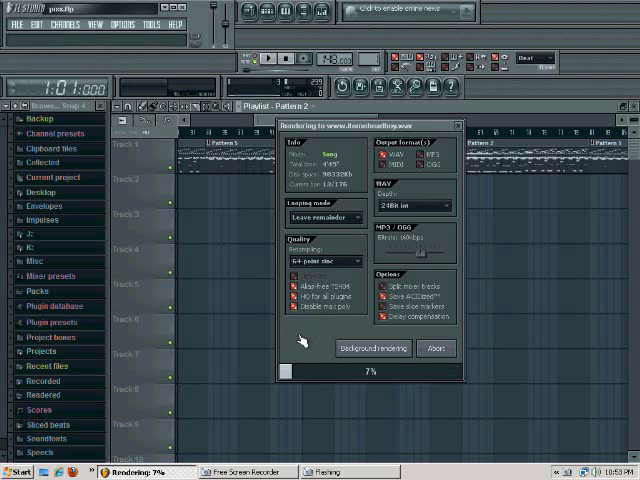
mouse_move(310, 350)
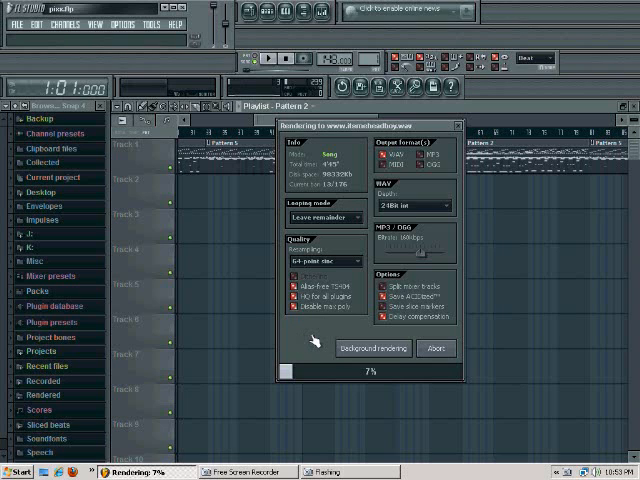